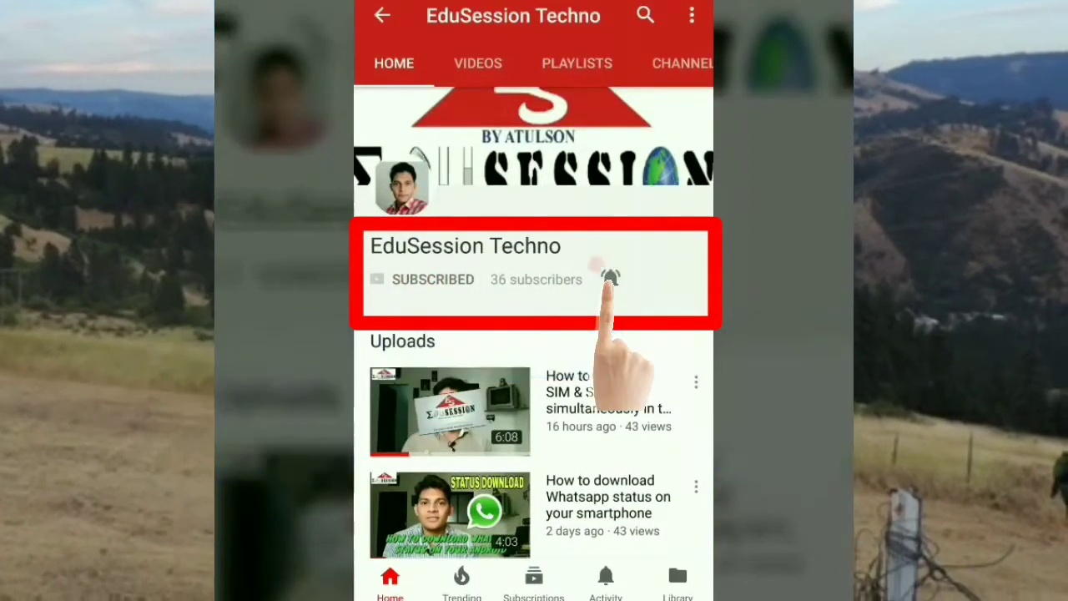
# Step: Tap the bell beside SUBSCRIBED on EduSession Techno to get all notifications
pyautogui.click(610, 278)
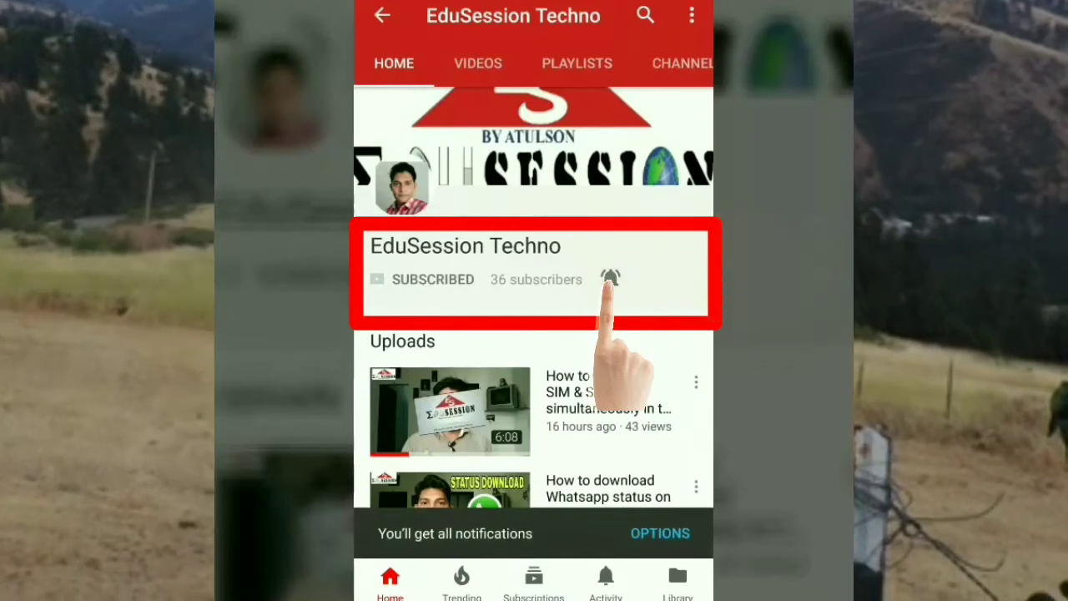